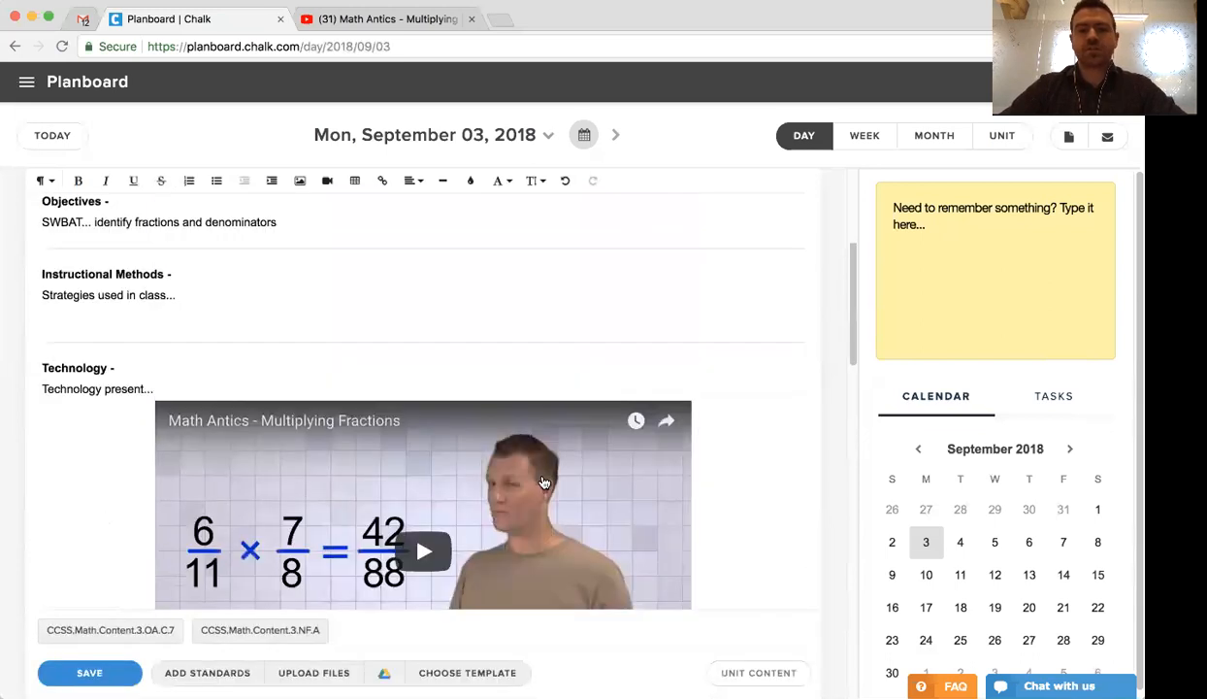
Open the options dropdown for the Sept 3 Math - Morning Block fractions lesson
click(766, 274)
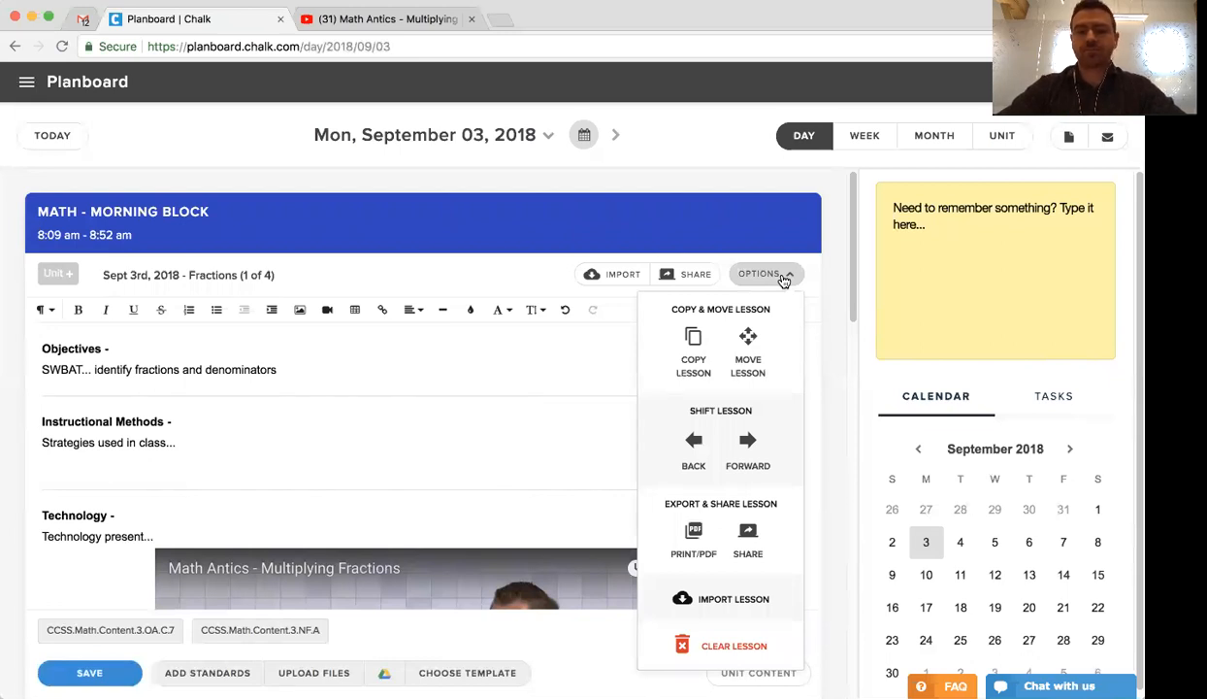
mouse_move(684, 349)
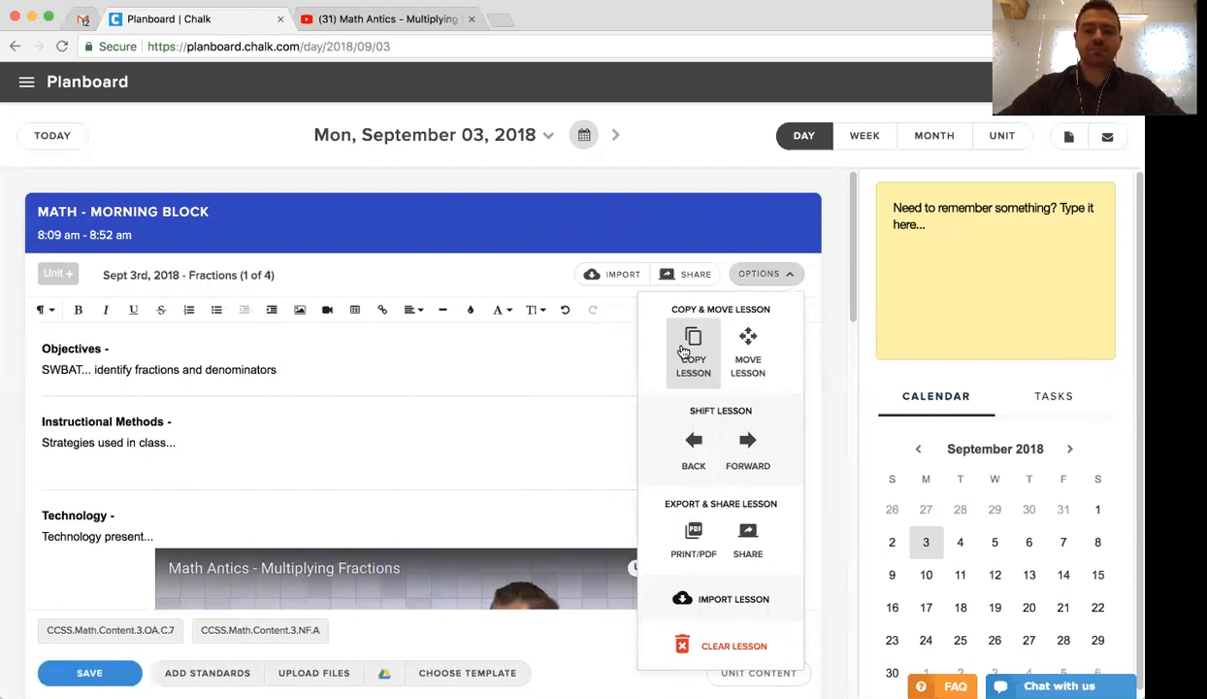
Copy the lesson to September 12, 2018, with only Math - Morning Block selected
click(693, 352)
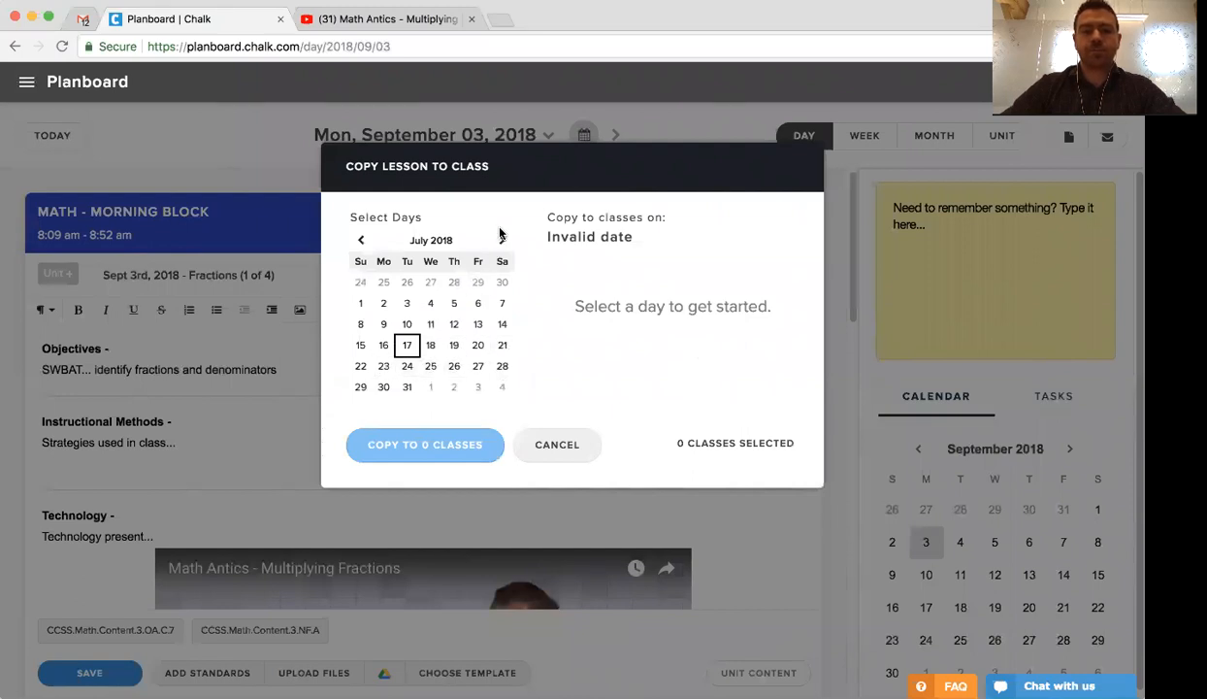
click(502, 240)
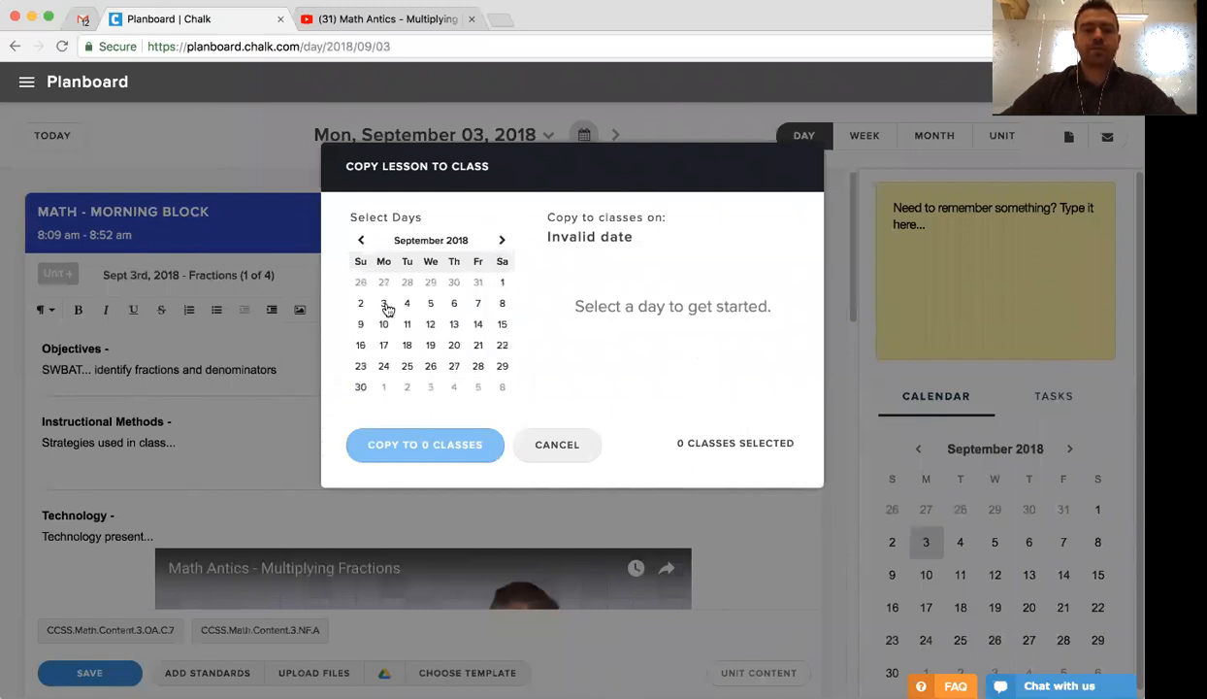
click(430, 323)
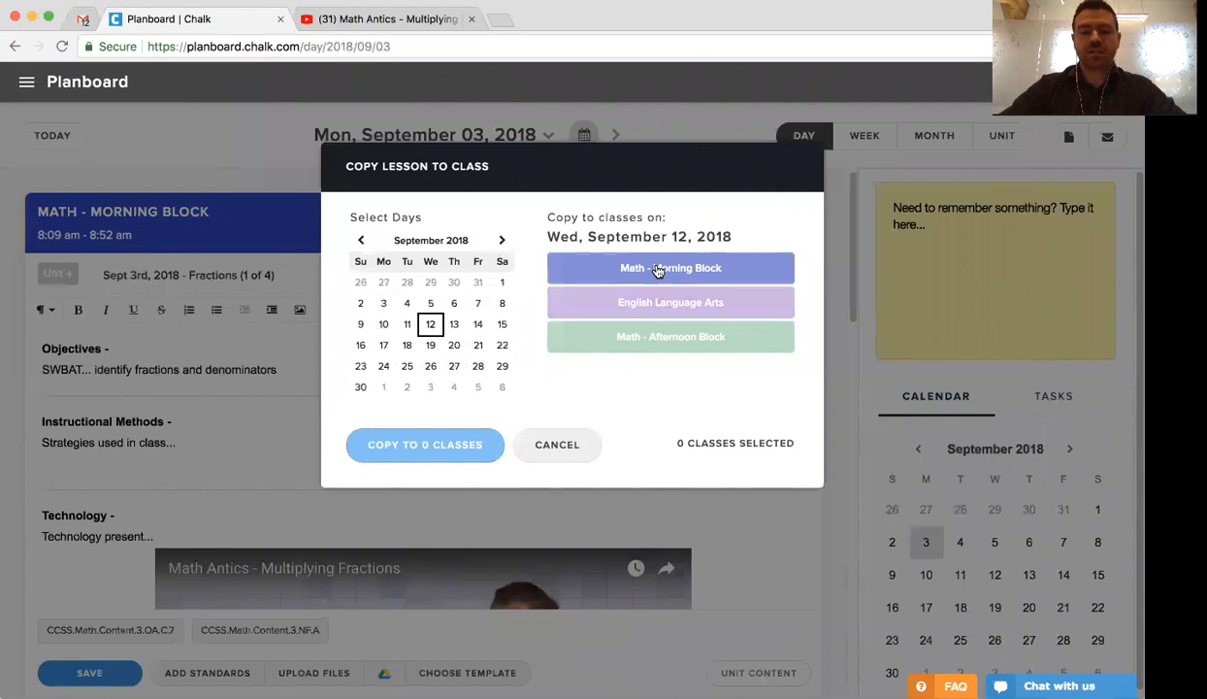
click(671, 302)
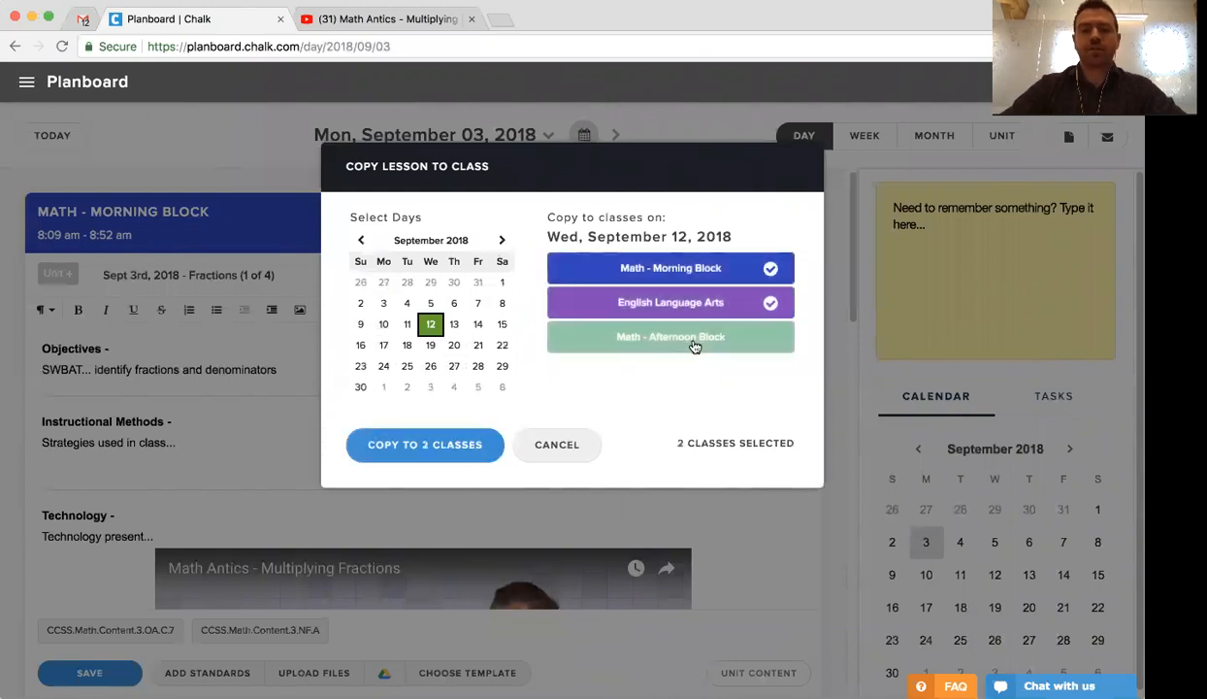
click(671, 336)
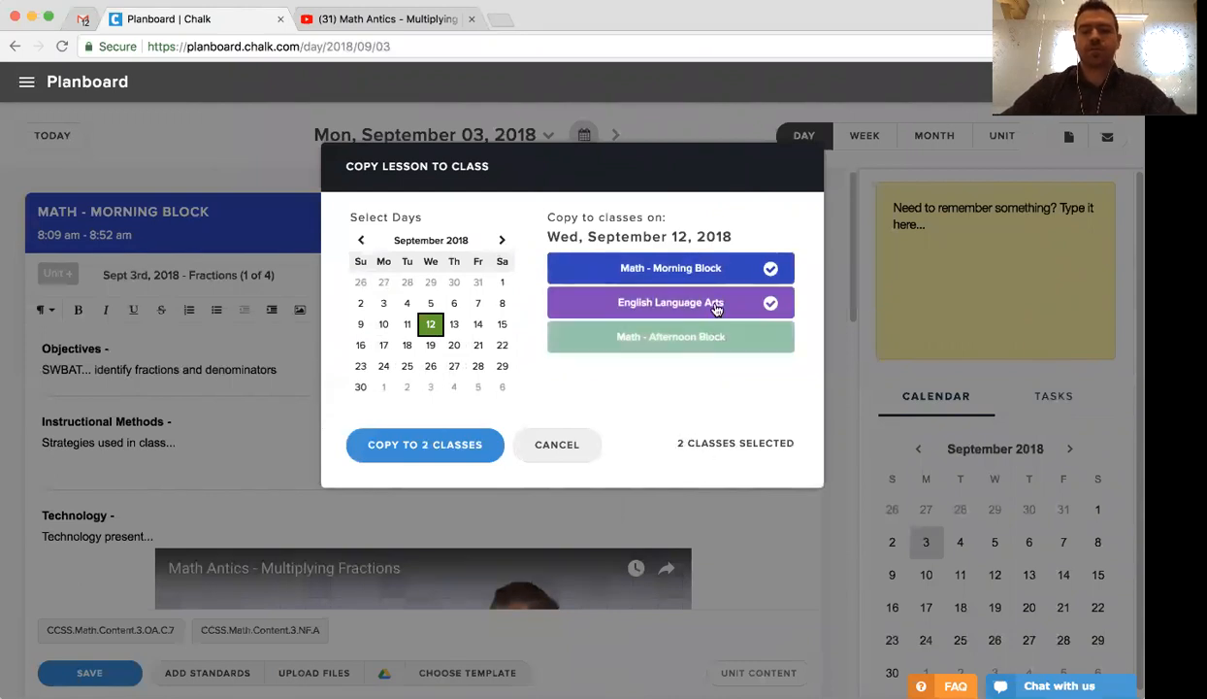
click(670, 302)
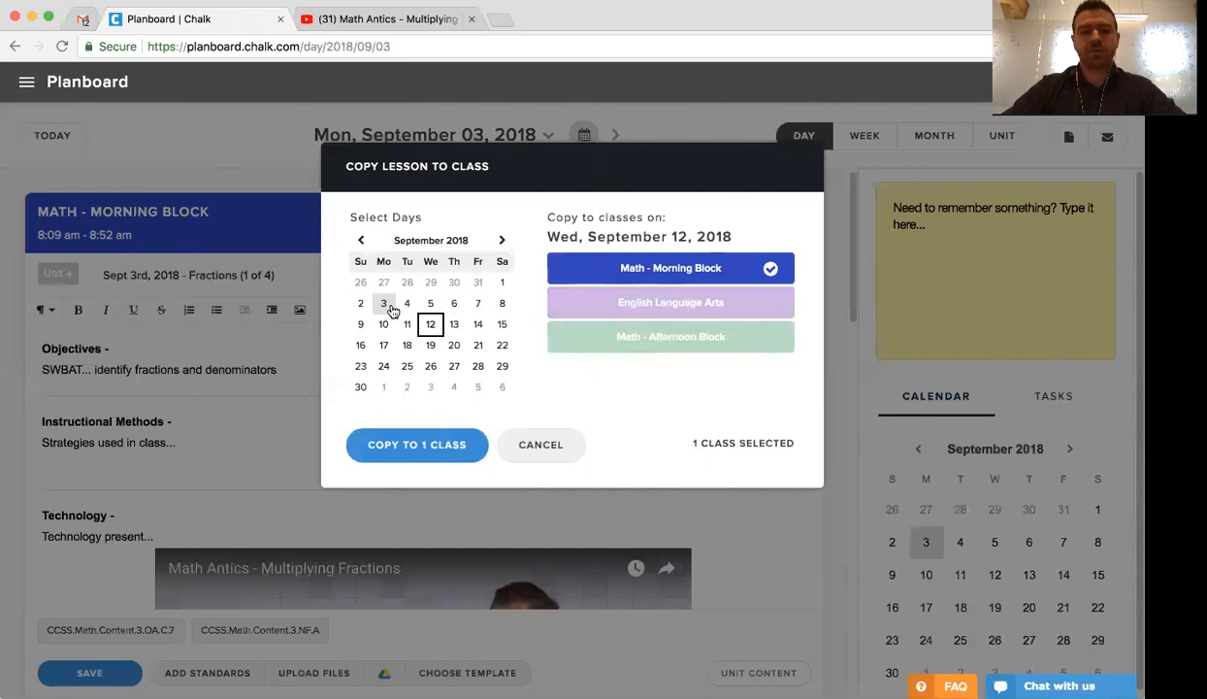
Select the morning and afternoon math blocks on September 4, 5, 6 and 7
click(406, 303)
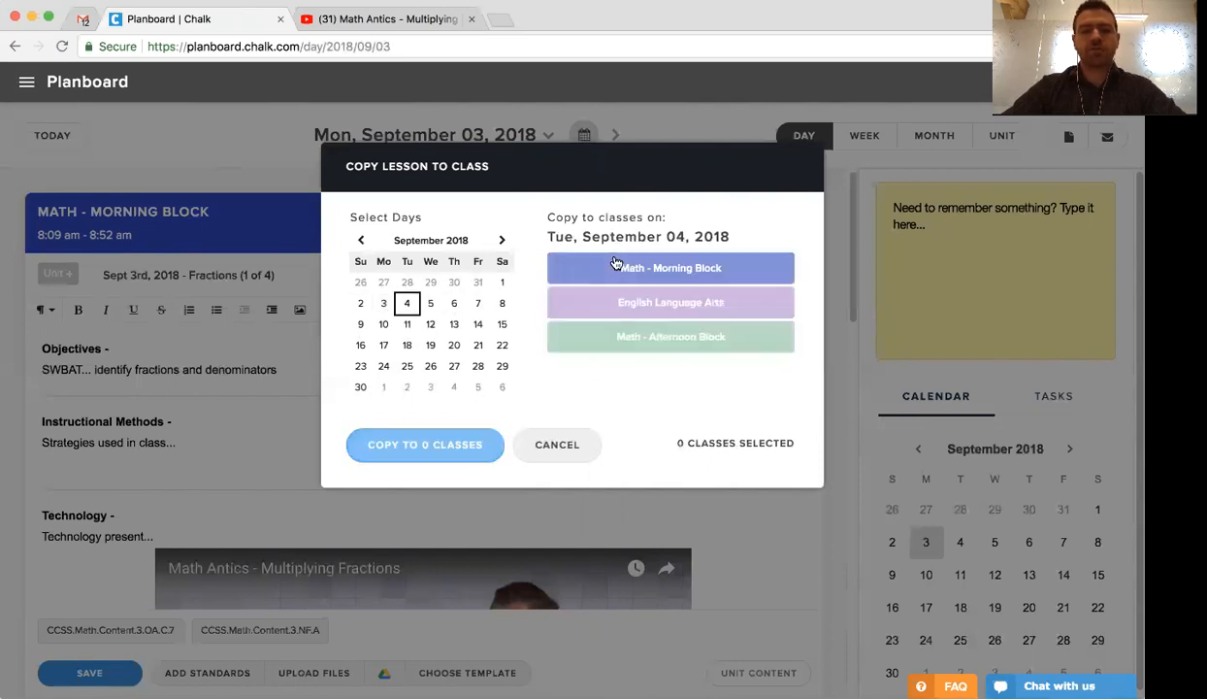
click(669, 268)
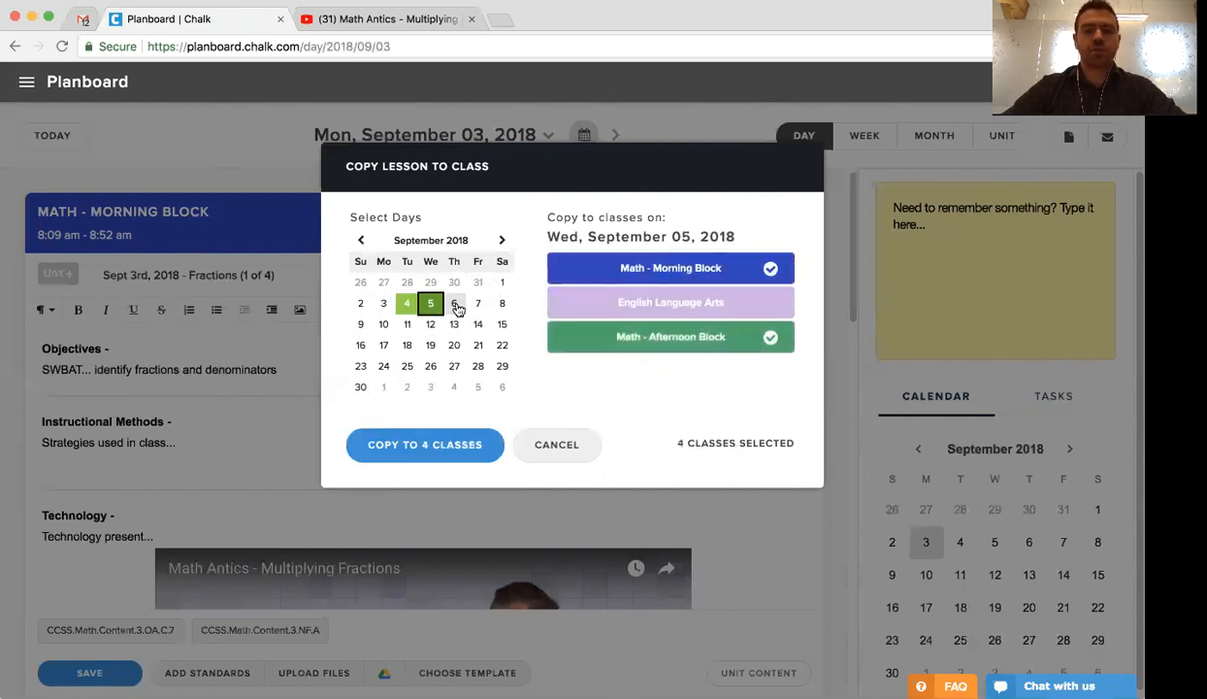
click(454, 303)
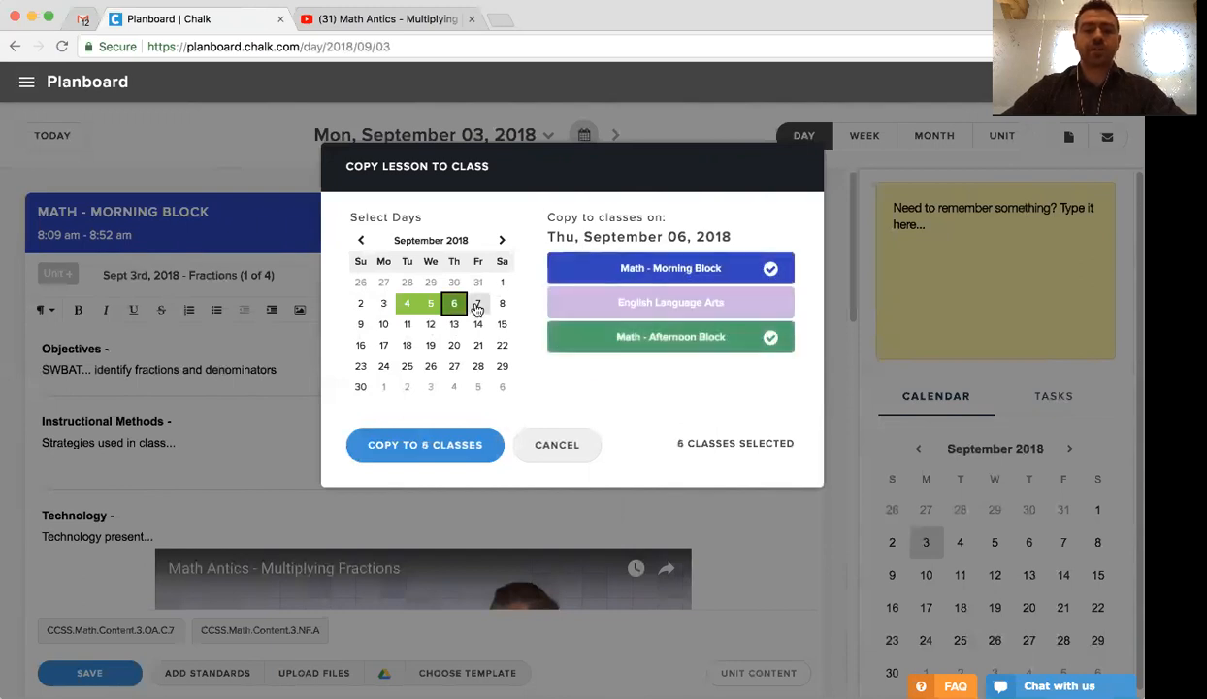
click(477, 303)
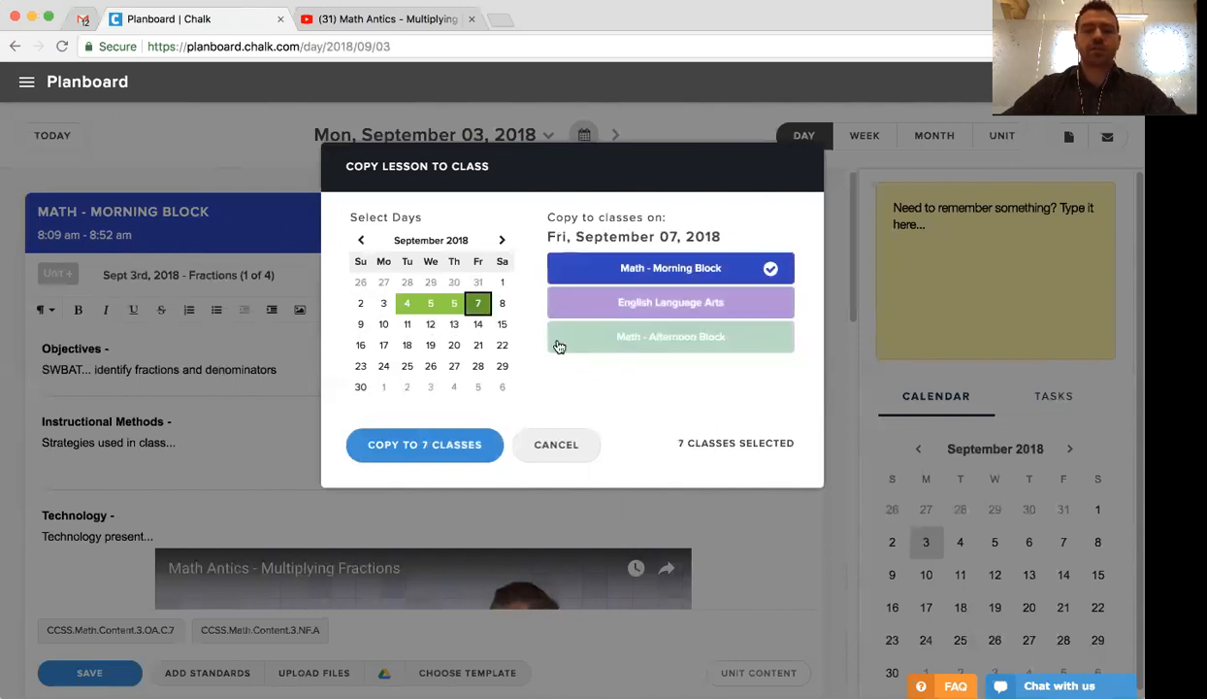
click(670, 337)
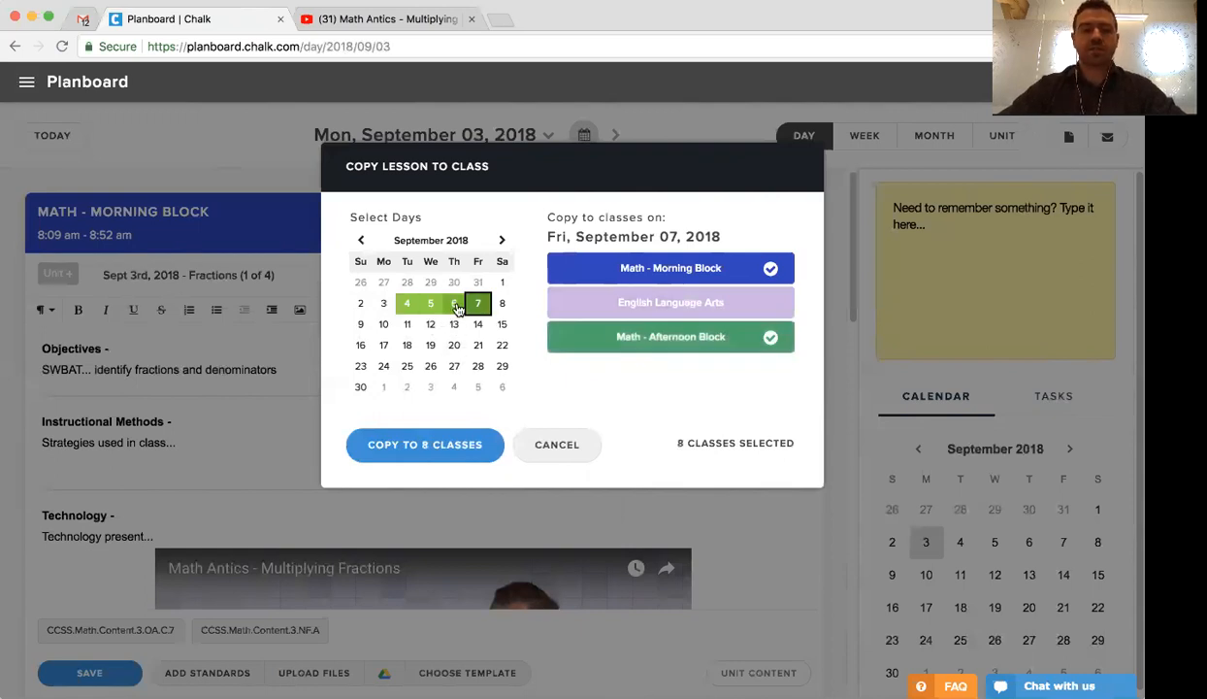
click(454, 303)
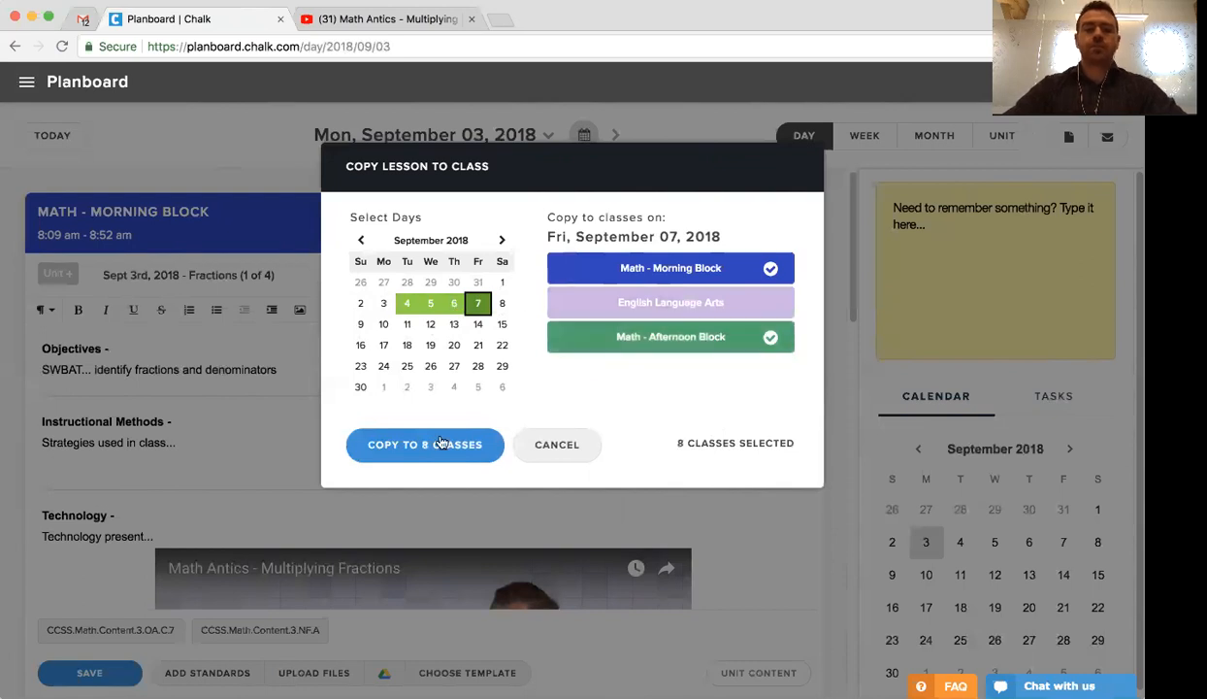
Copy the lesson to the 8 classes and confirm overwriting them
click(424, 445)
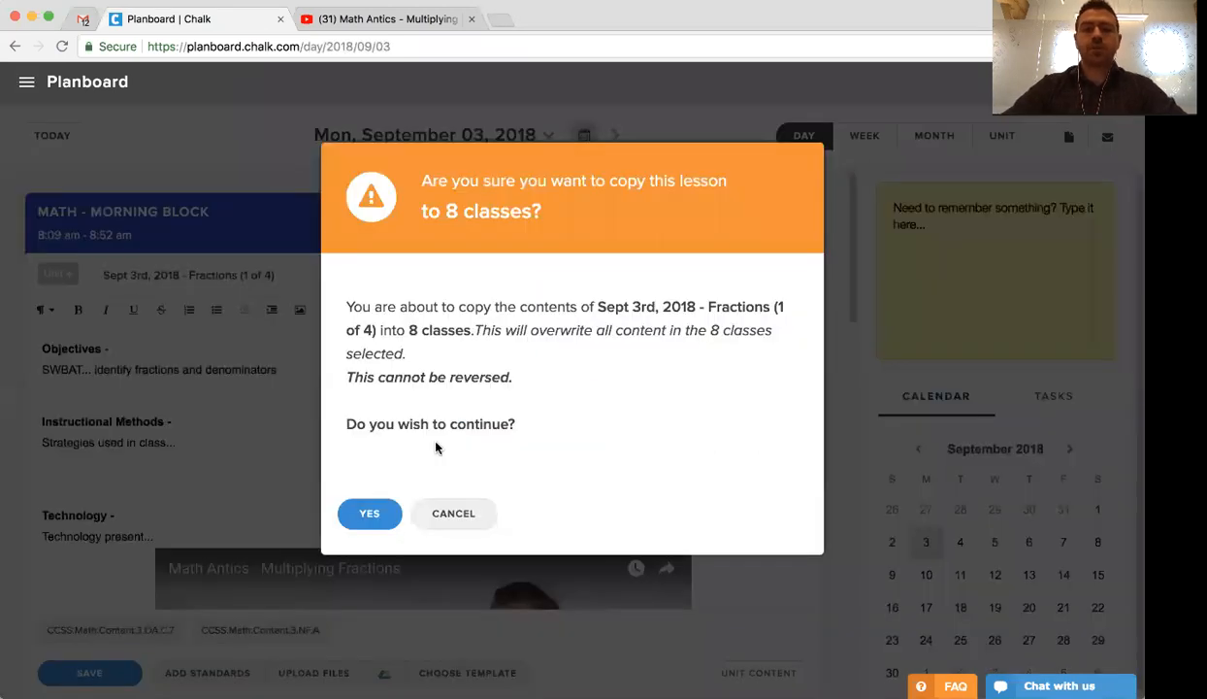
double_click(437, 330)
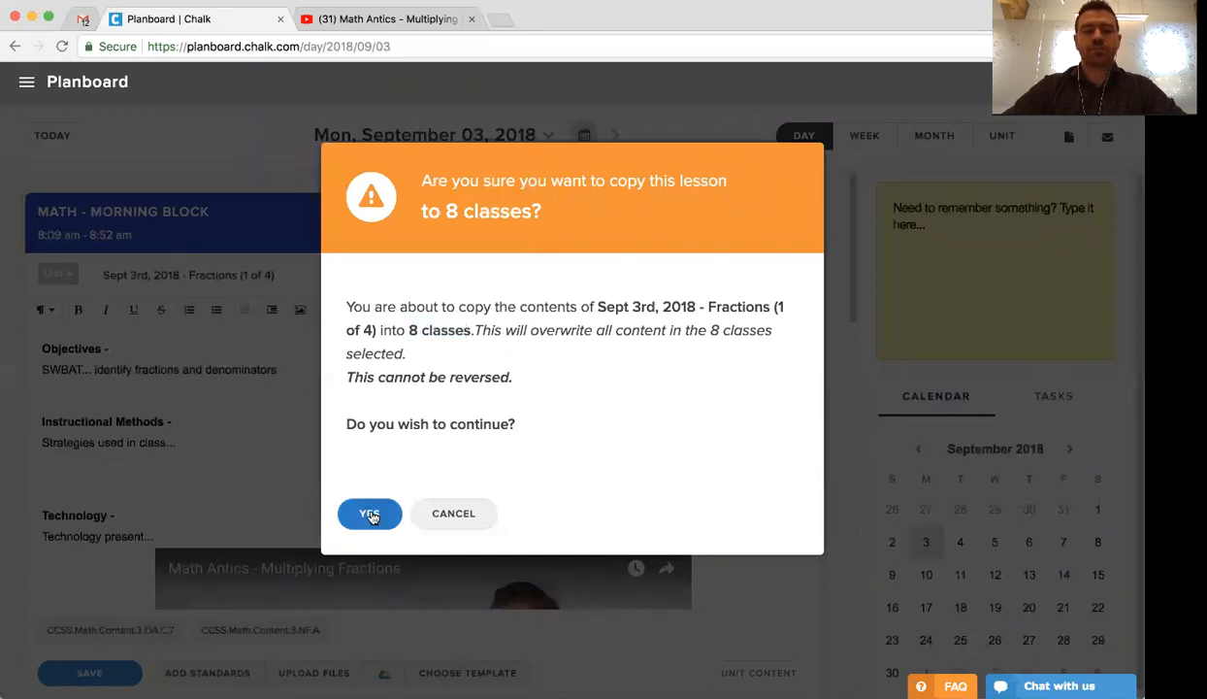
click(370, 514)
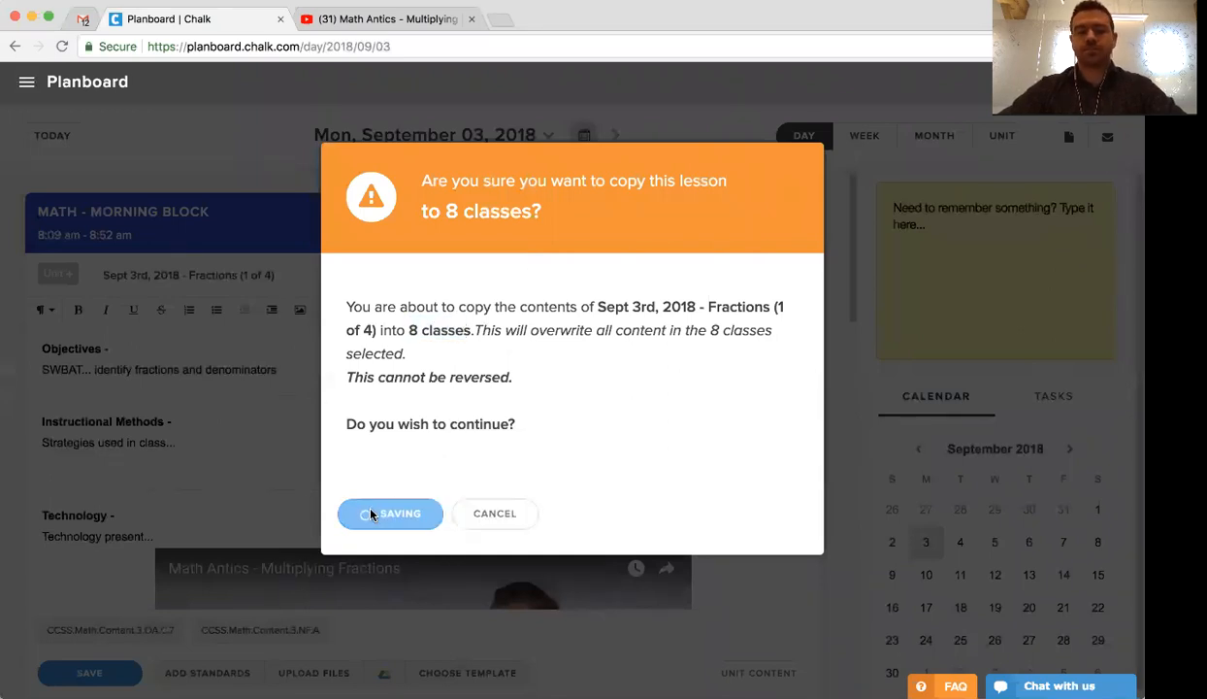
click(390, 513)
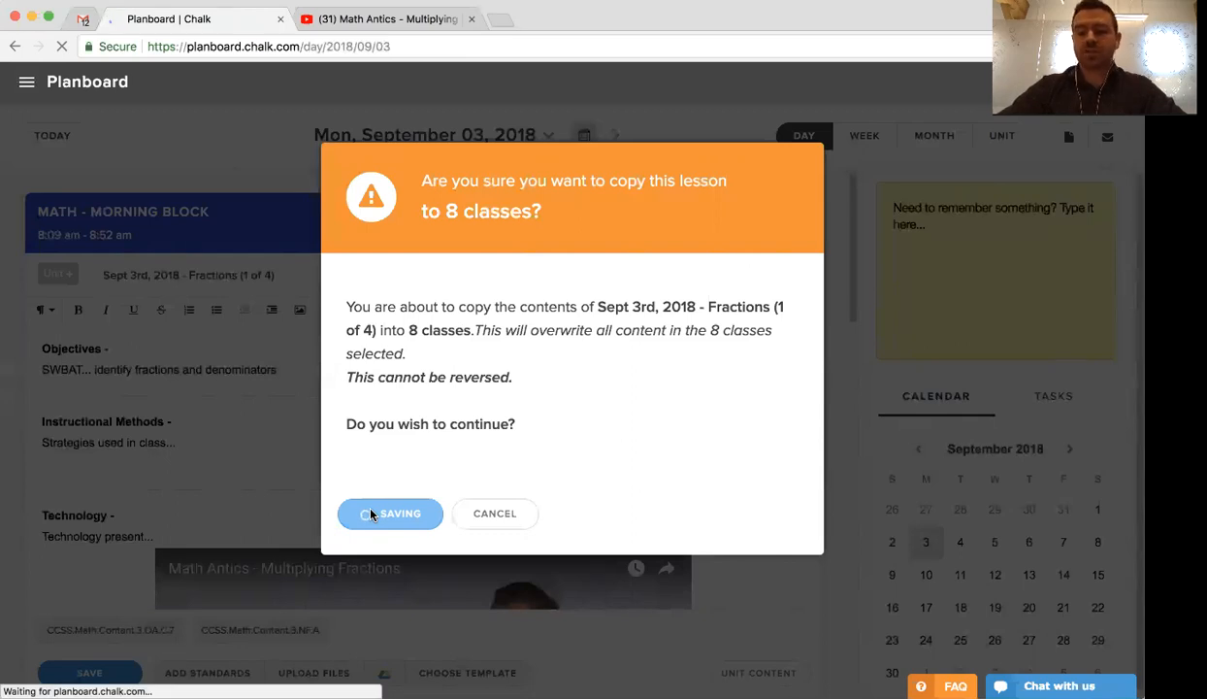
click(390, 514)
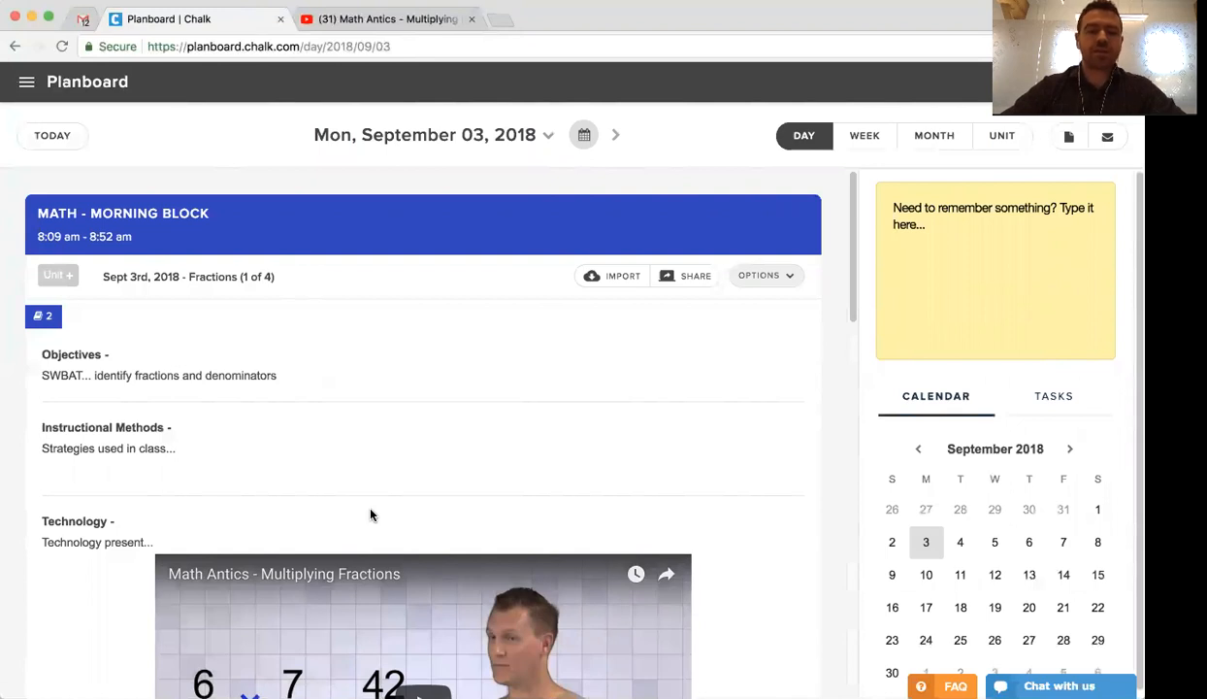
mouse_move(483, 413)
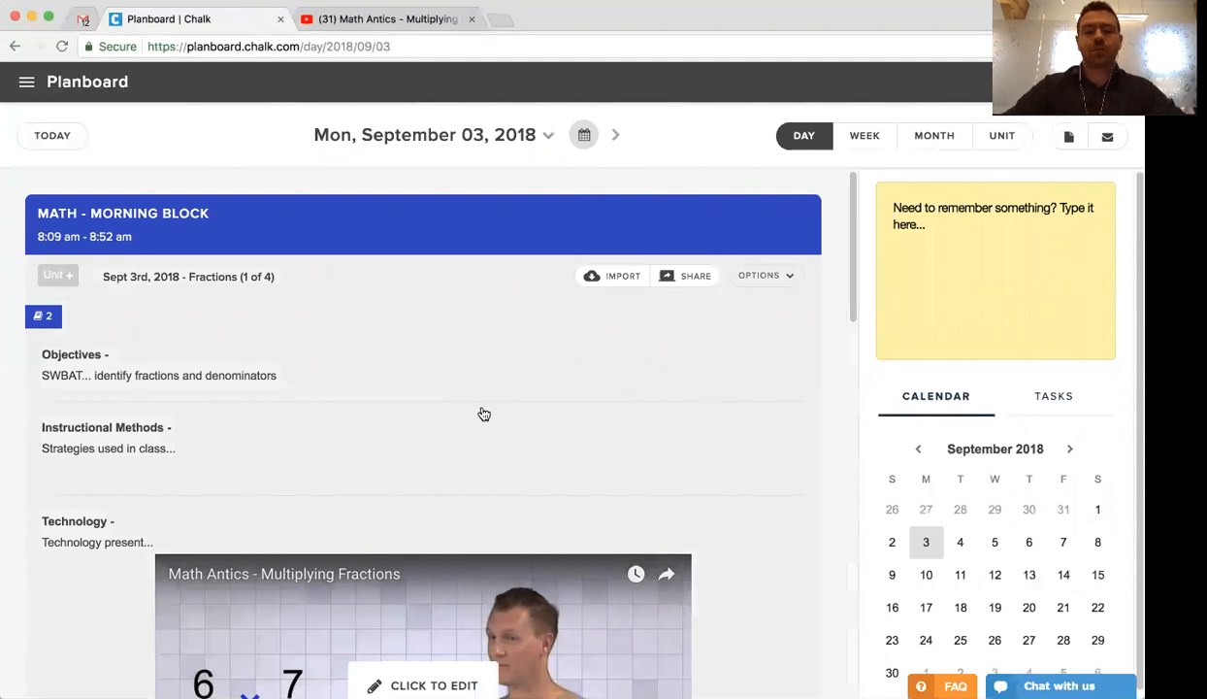
scroll(down, 3)
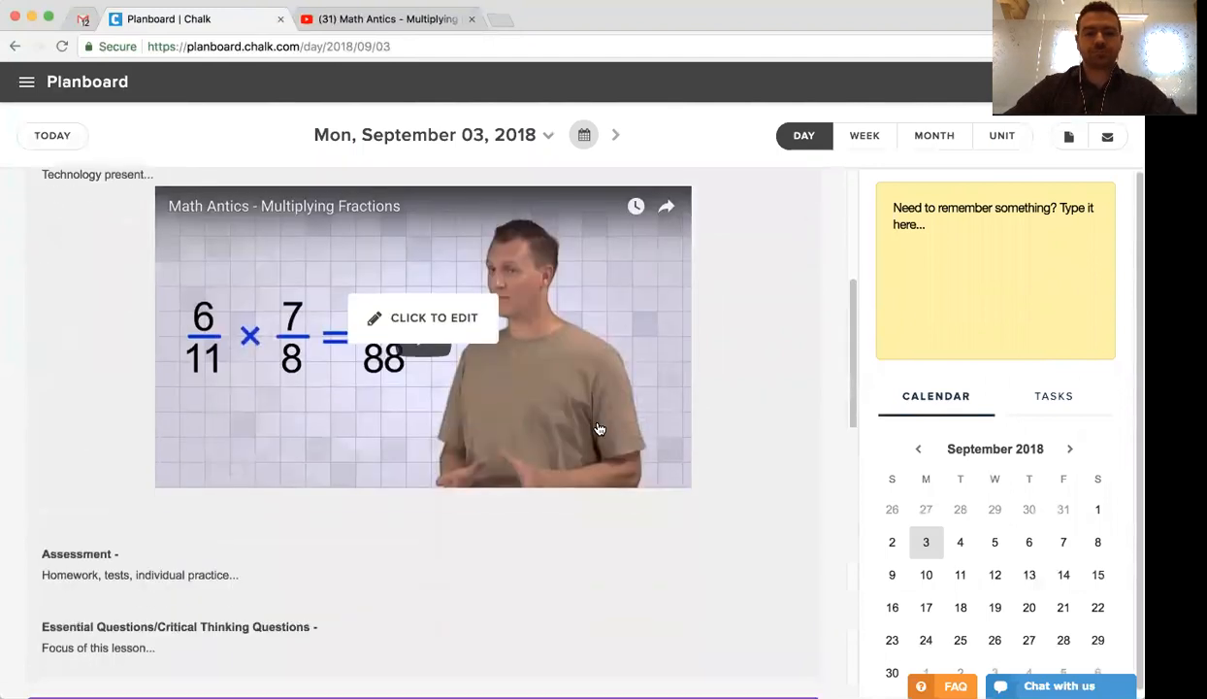
scroll(down, 3)
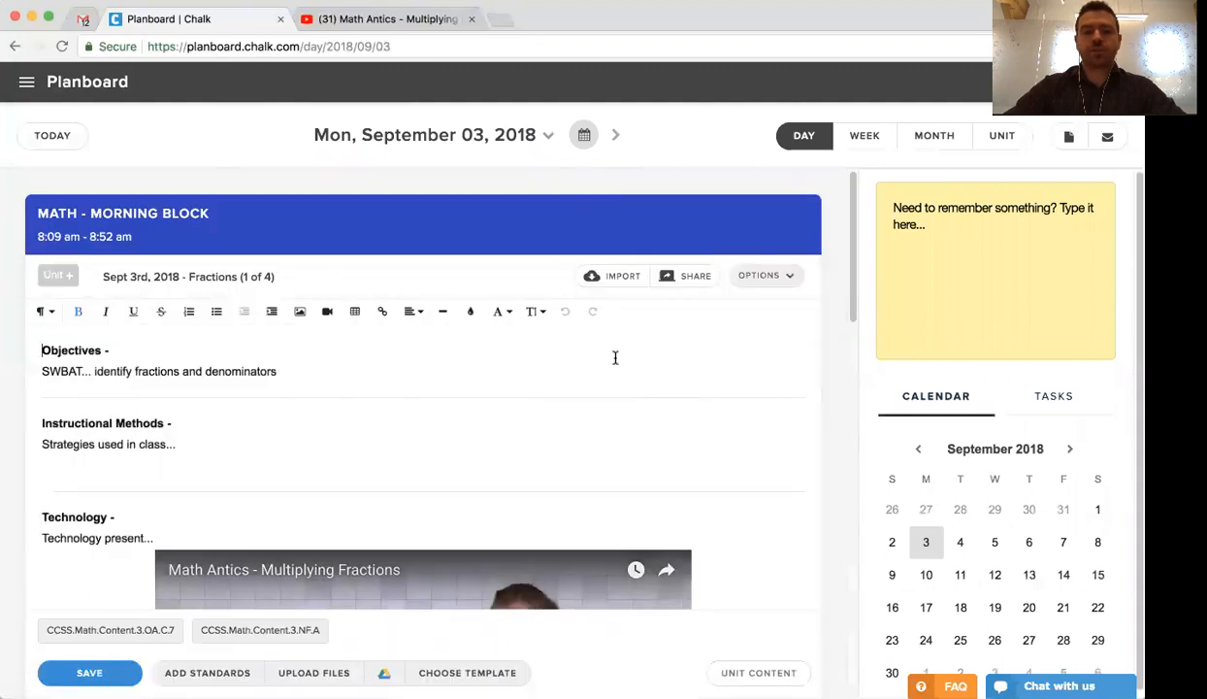
click(766, 276)
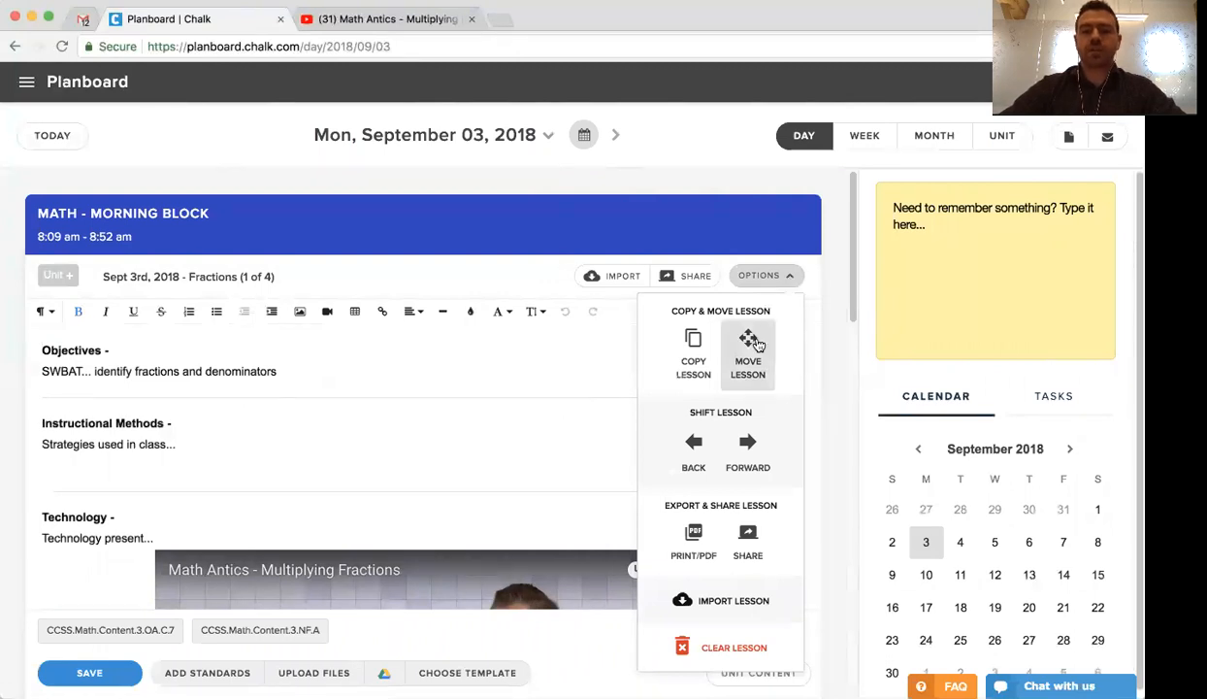
mouse_move(748, 345)
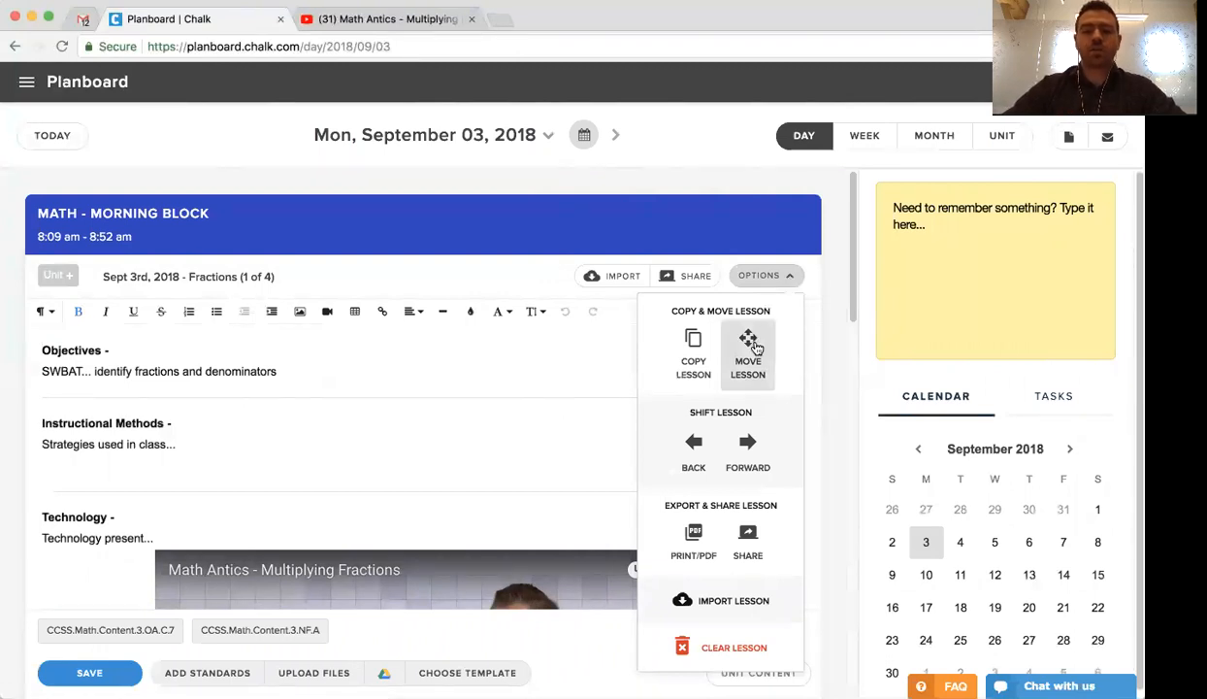
click(747, 354)
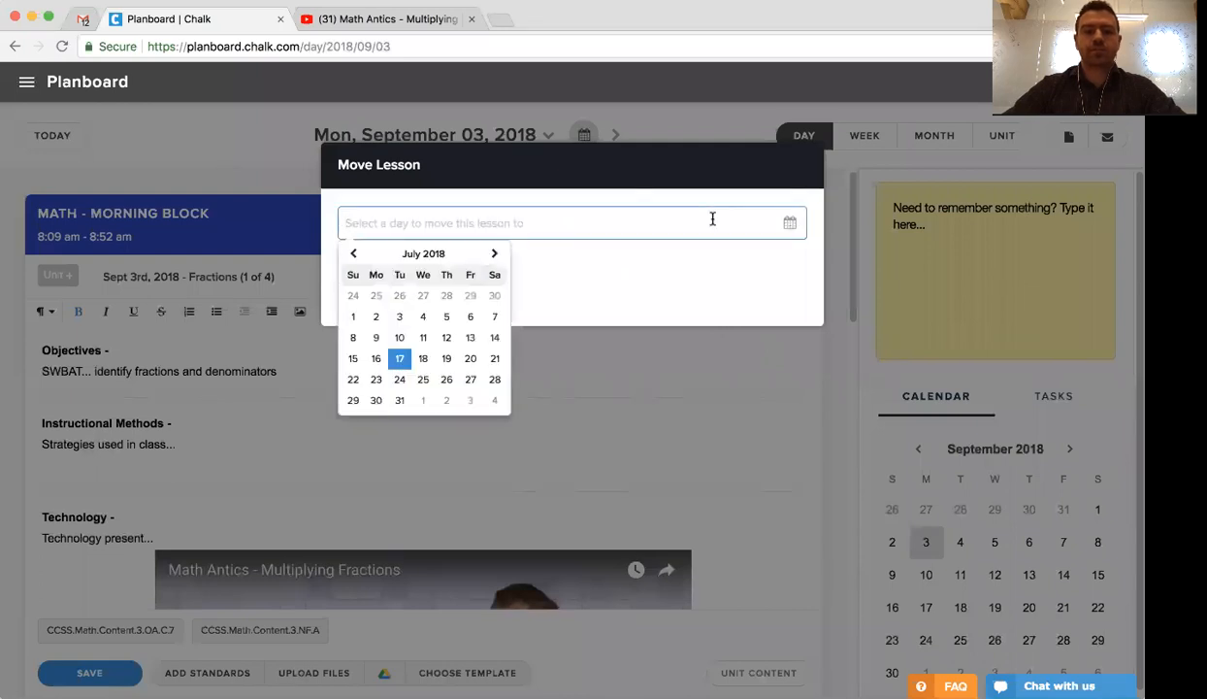
click(494, 253)
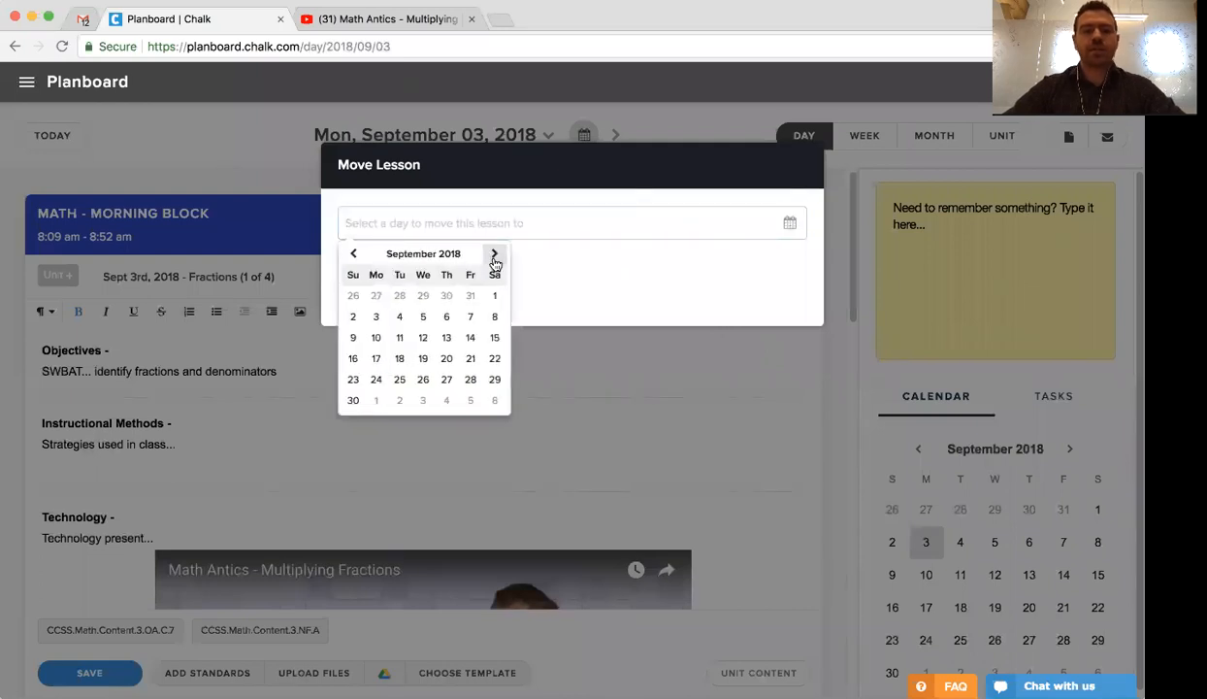
click(494, 253)
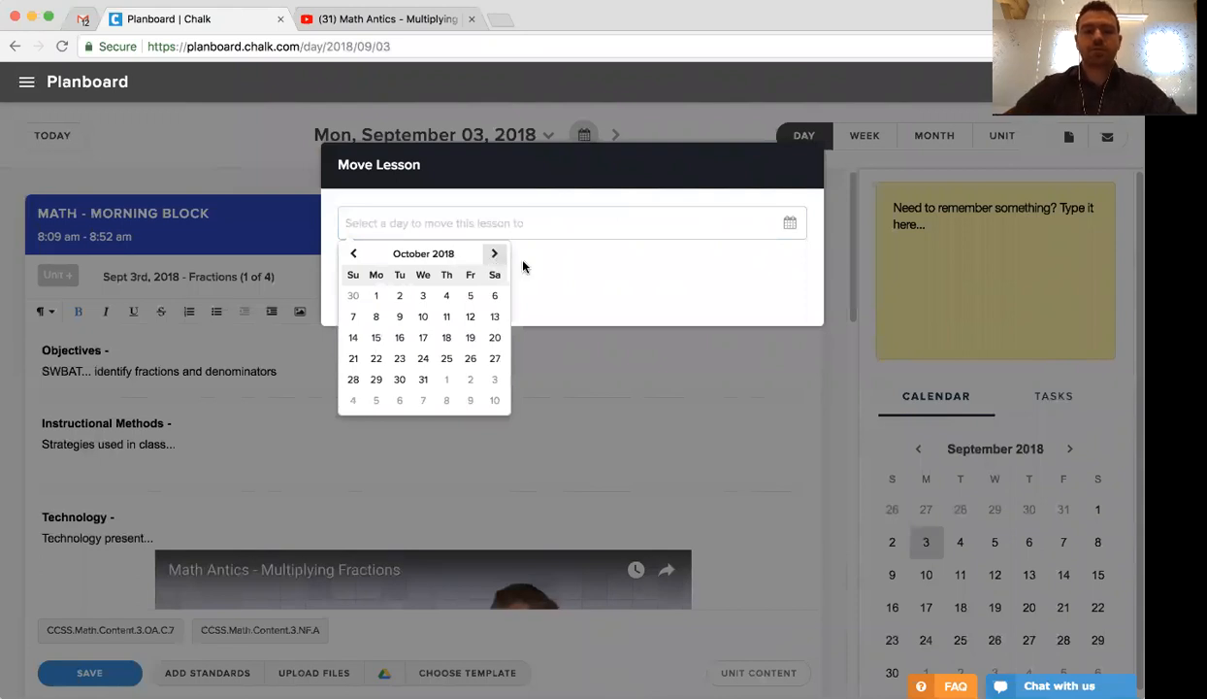
mouse_move(558, 274)
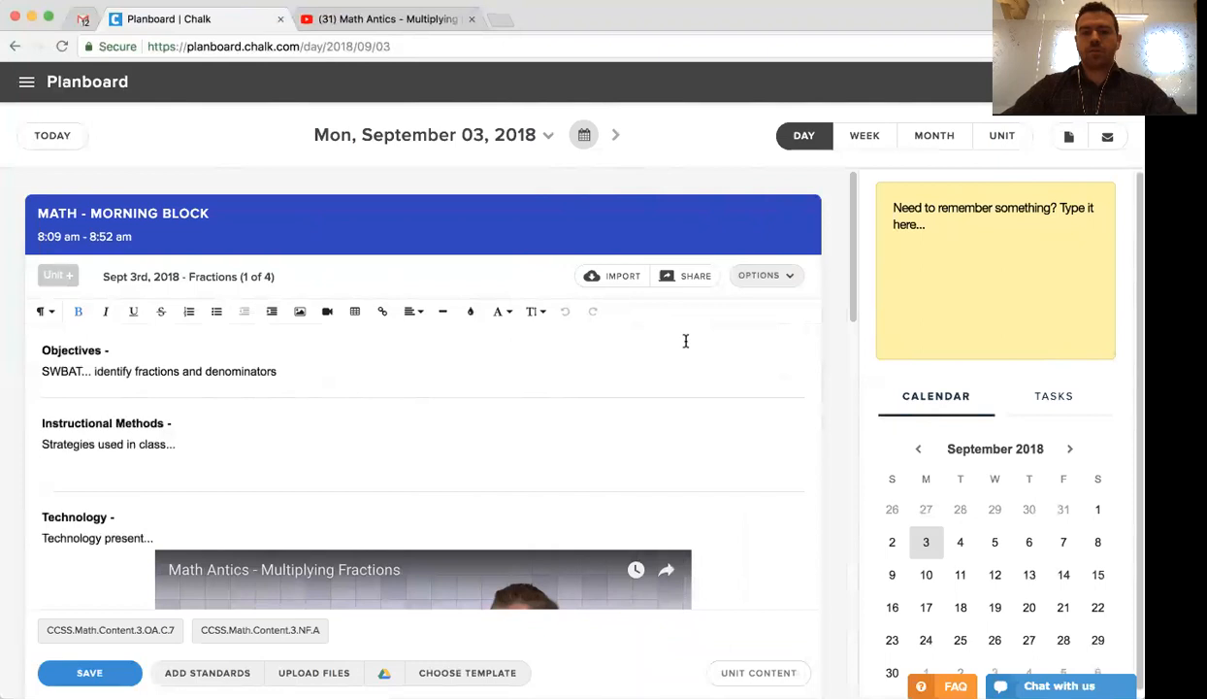
Reopen the Sept 3 lesson's options to show the Shift Lesson Back and Forward choices
click(765, 275)
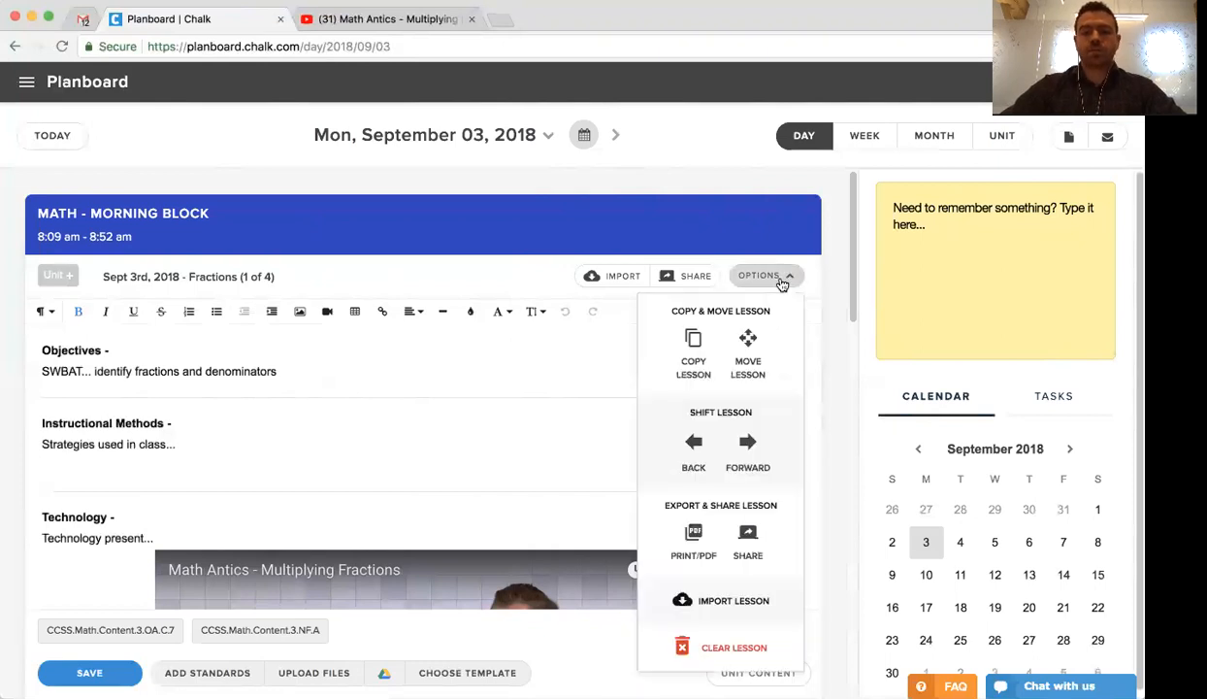
mouse_move(748, 451)
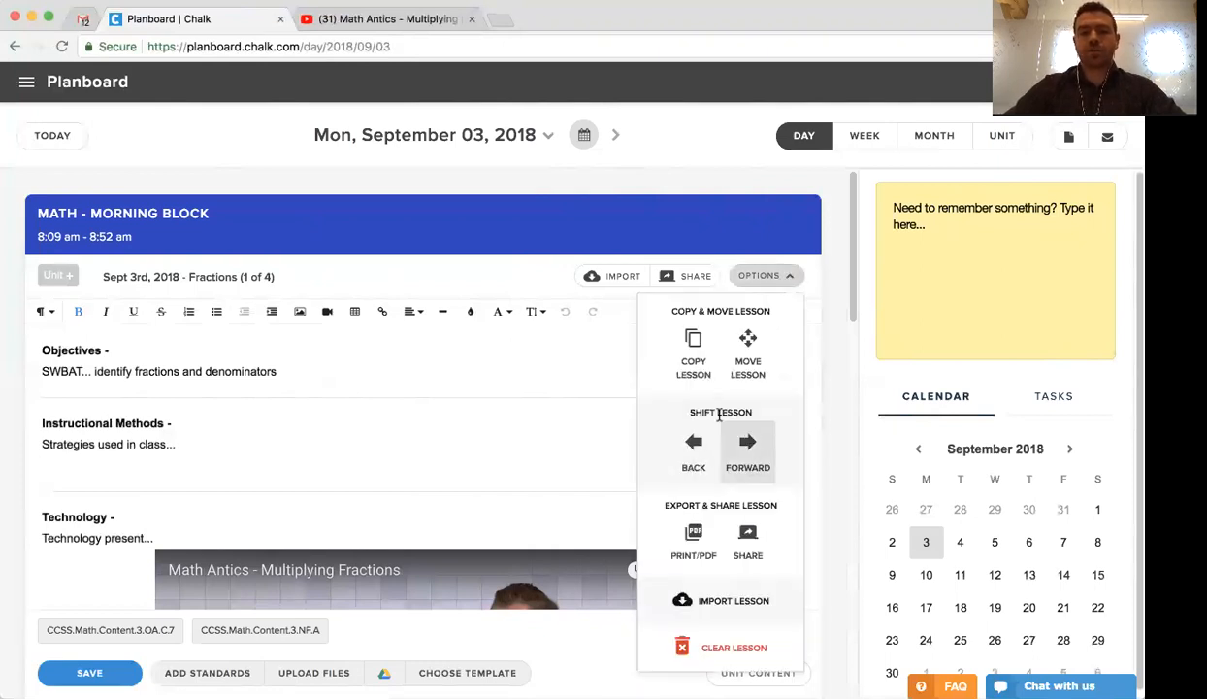
mouse_move(747, 466)
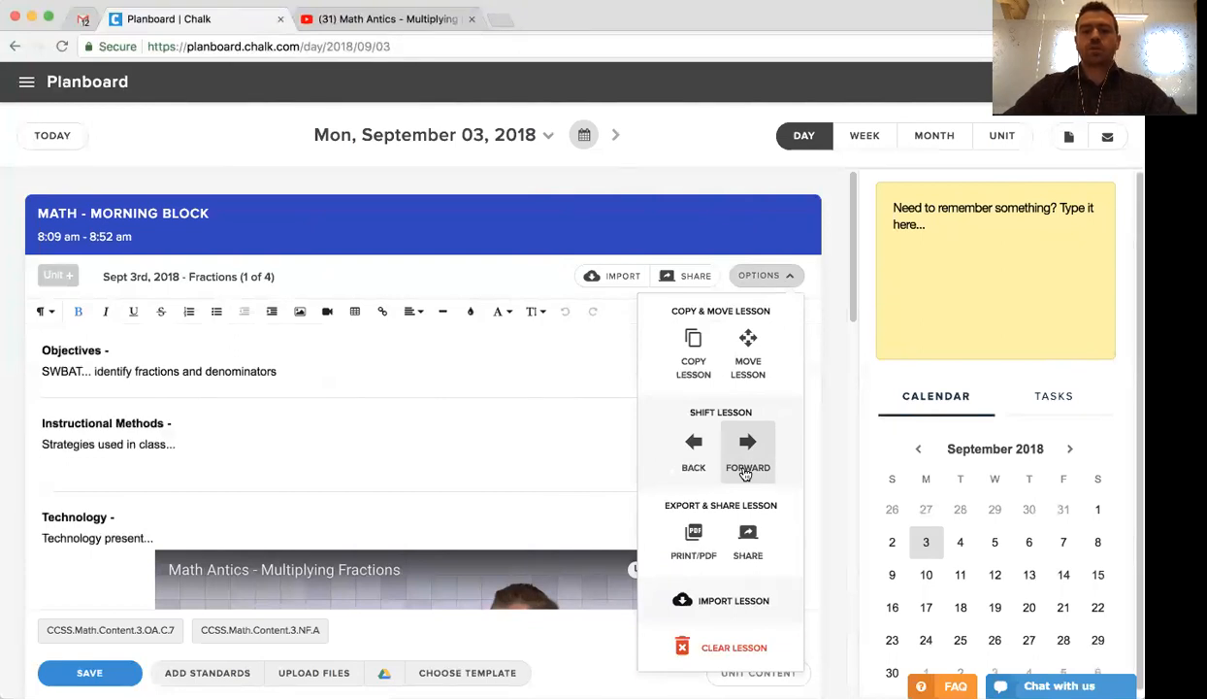